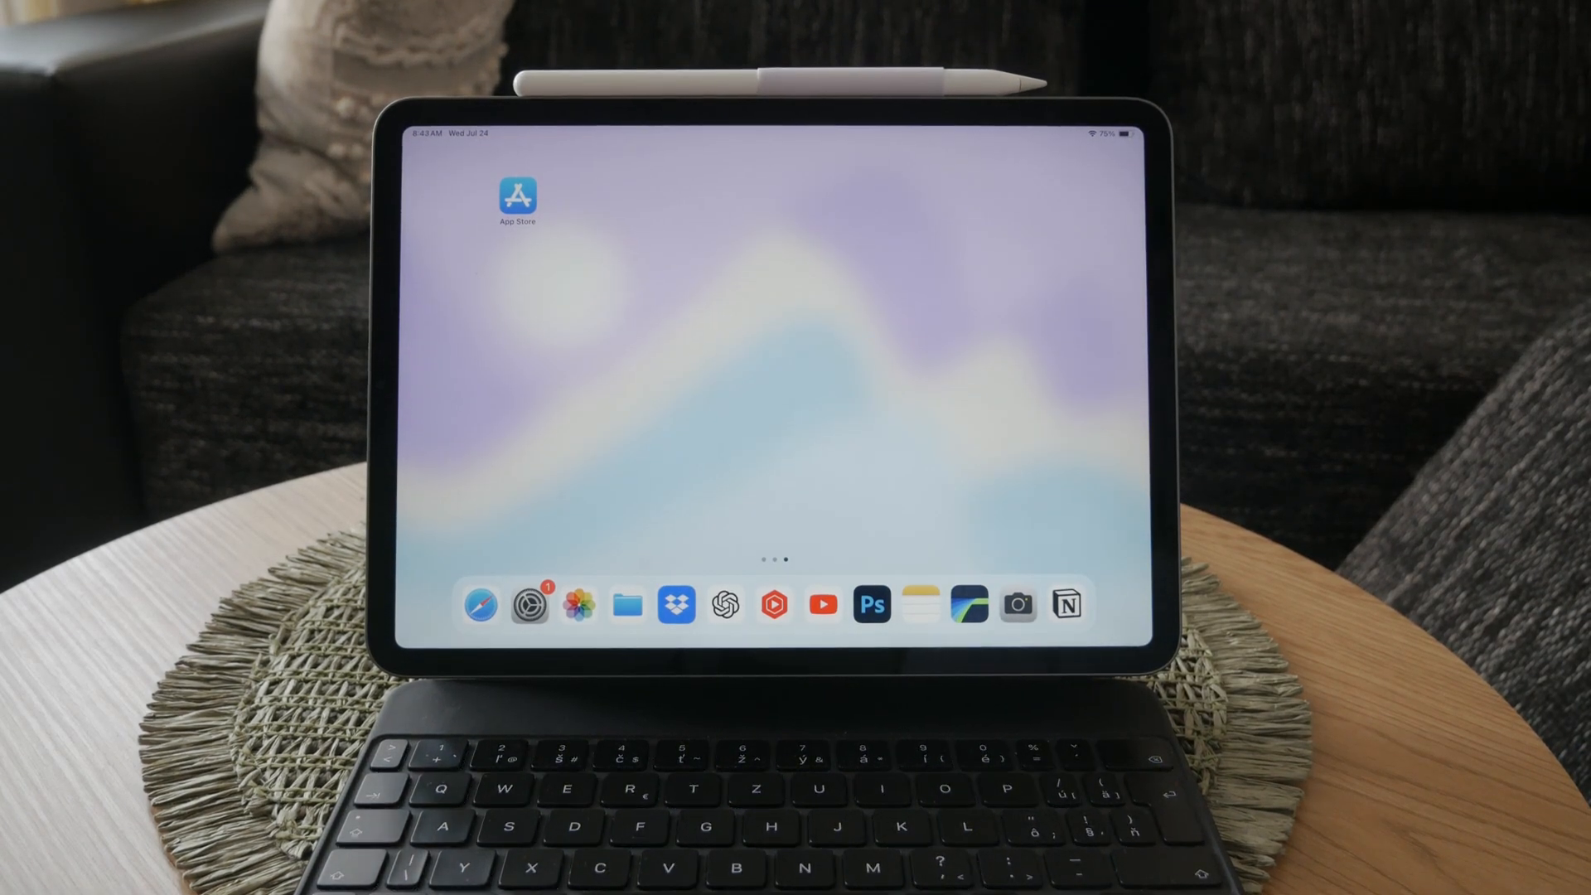
Step: Swipe across the Home Screen toward the Settings app
scroll("left", 3)
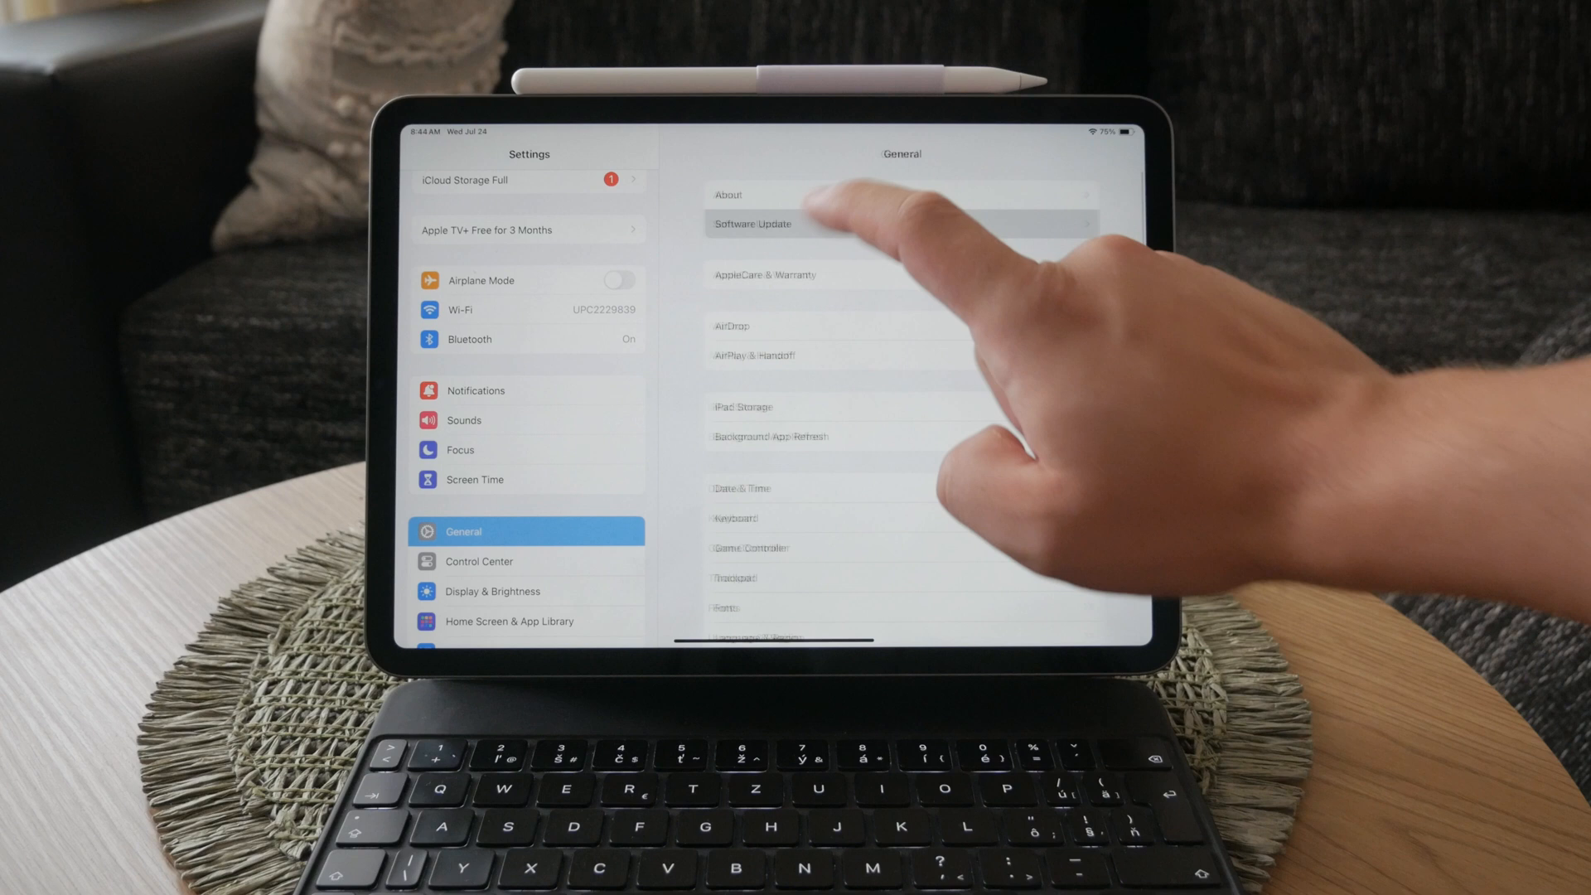
Step: Load Apple's refurbished iPad listings page in Safari
left_click(749, 223)
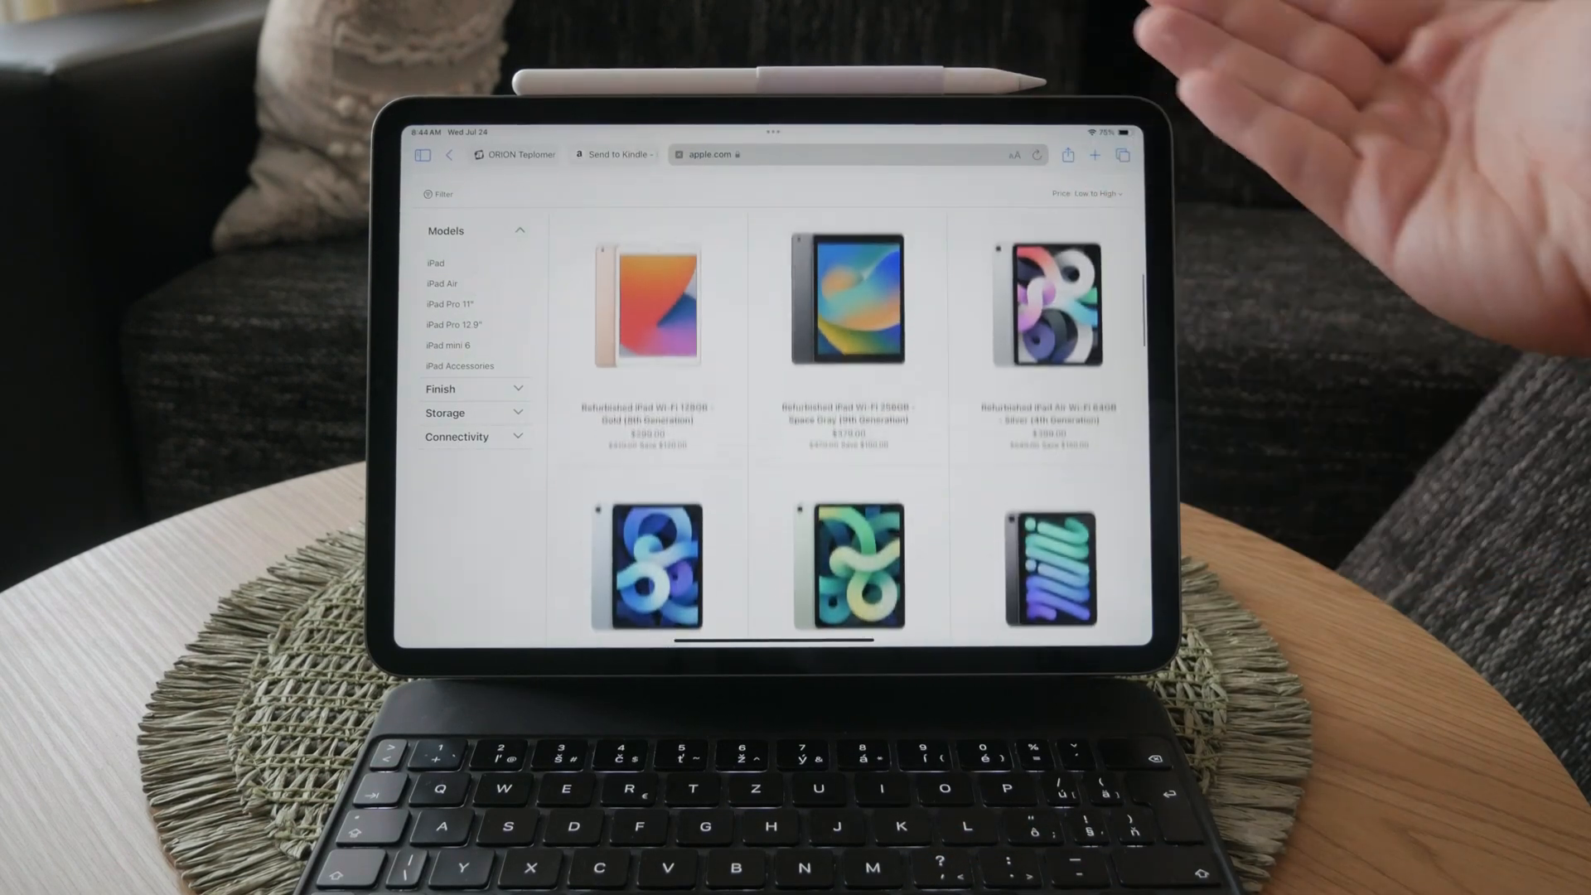
Step: Scroll the refurbished iPad listings before capturing the full-page screenshot
scroll("up", 3)
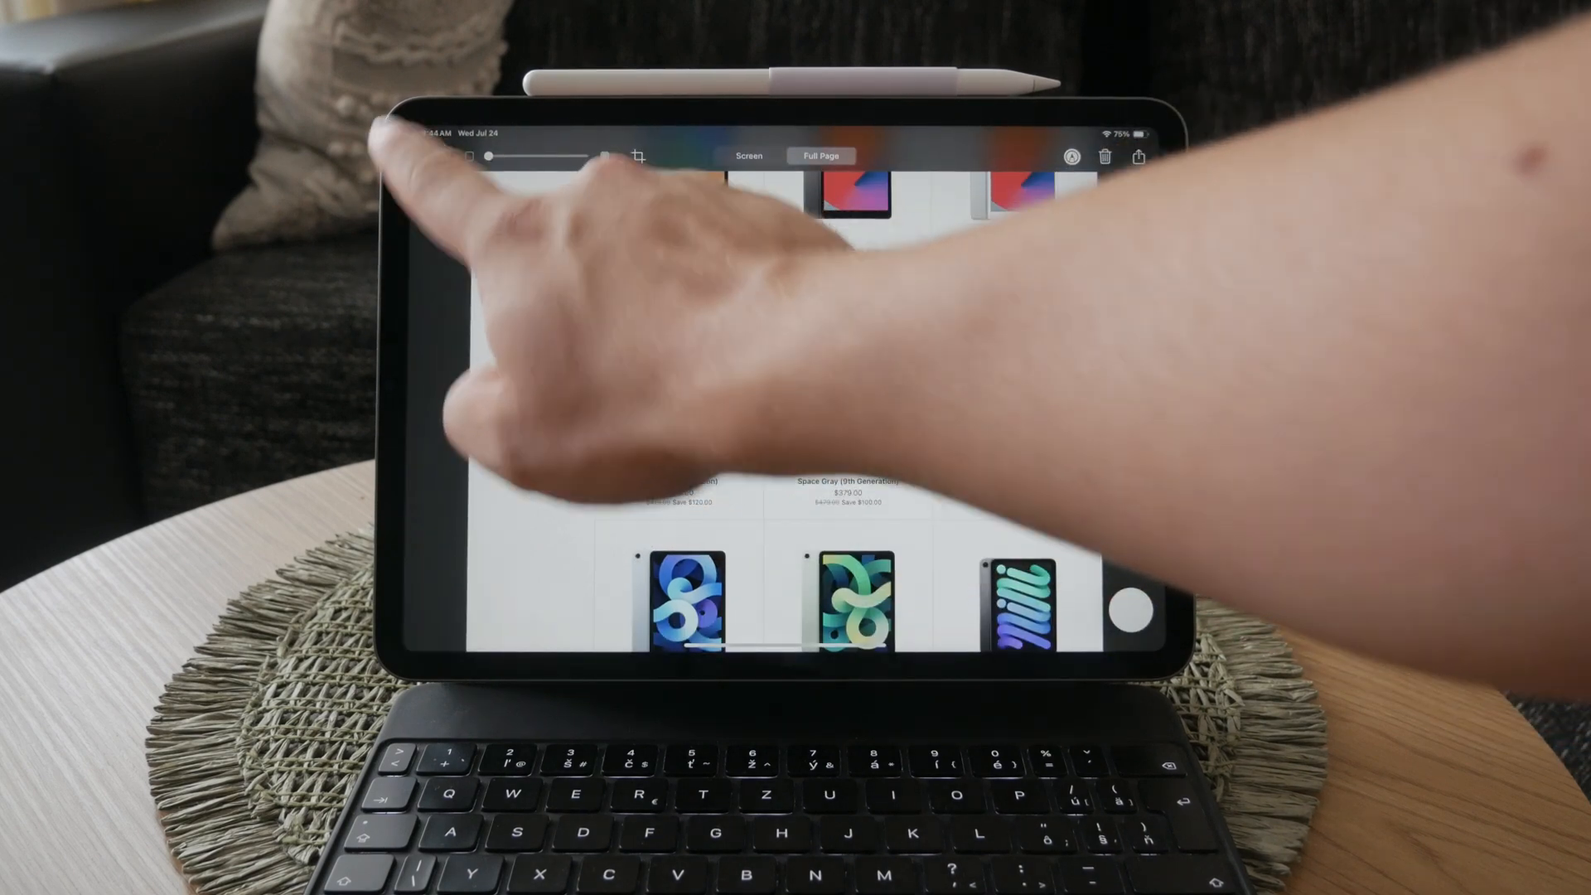
Step: Save the full-page capture as PDF 'Refurbished iPad Deals - Apple' to On My iPad
left_click(1137, 156)
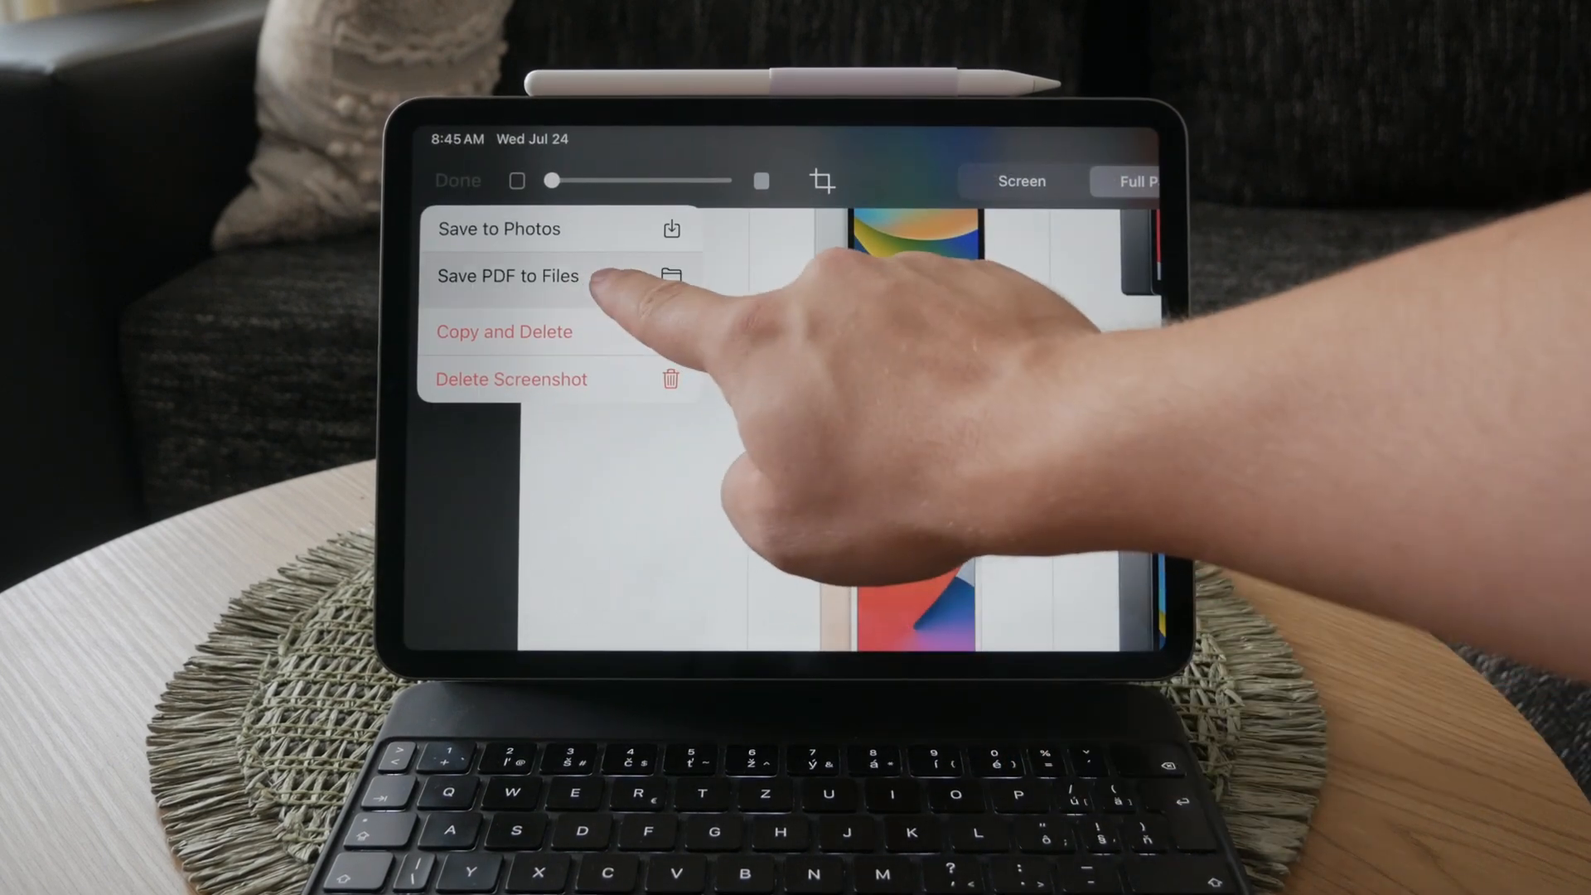
left_click(507, 275)
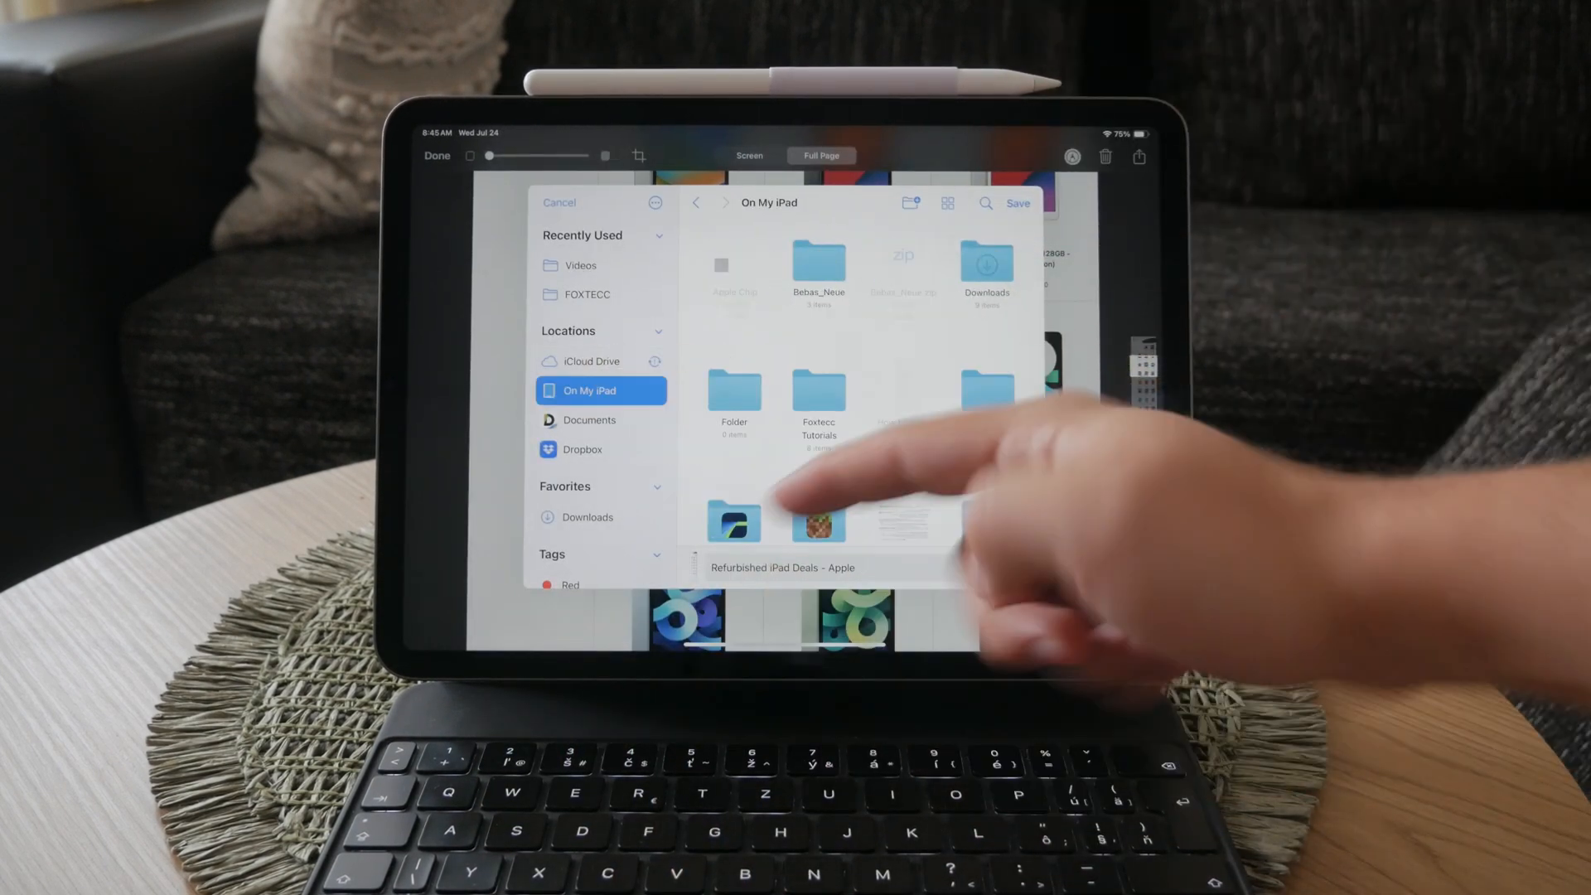
left_click(558, 203)
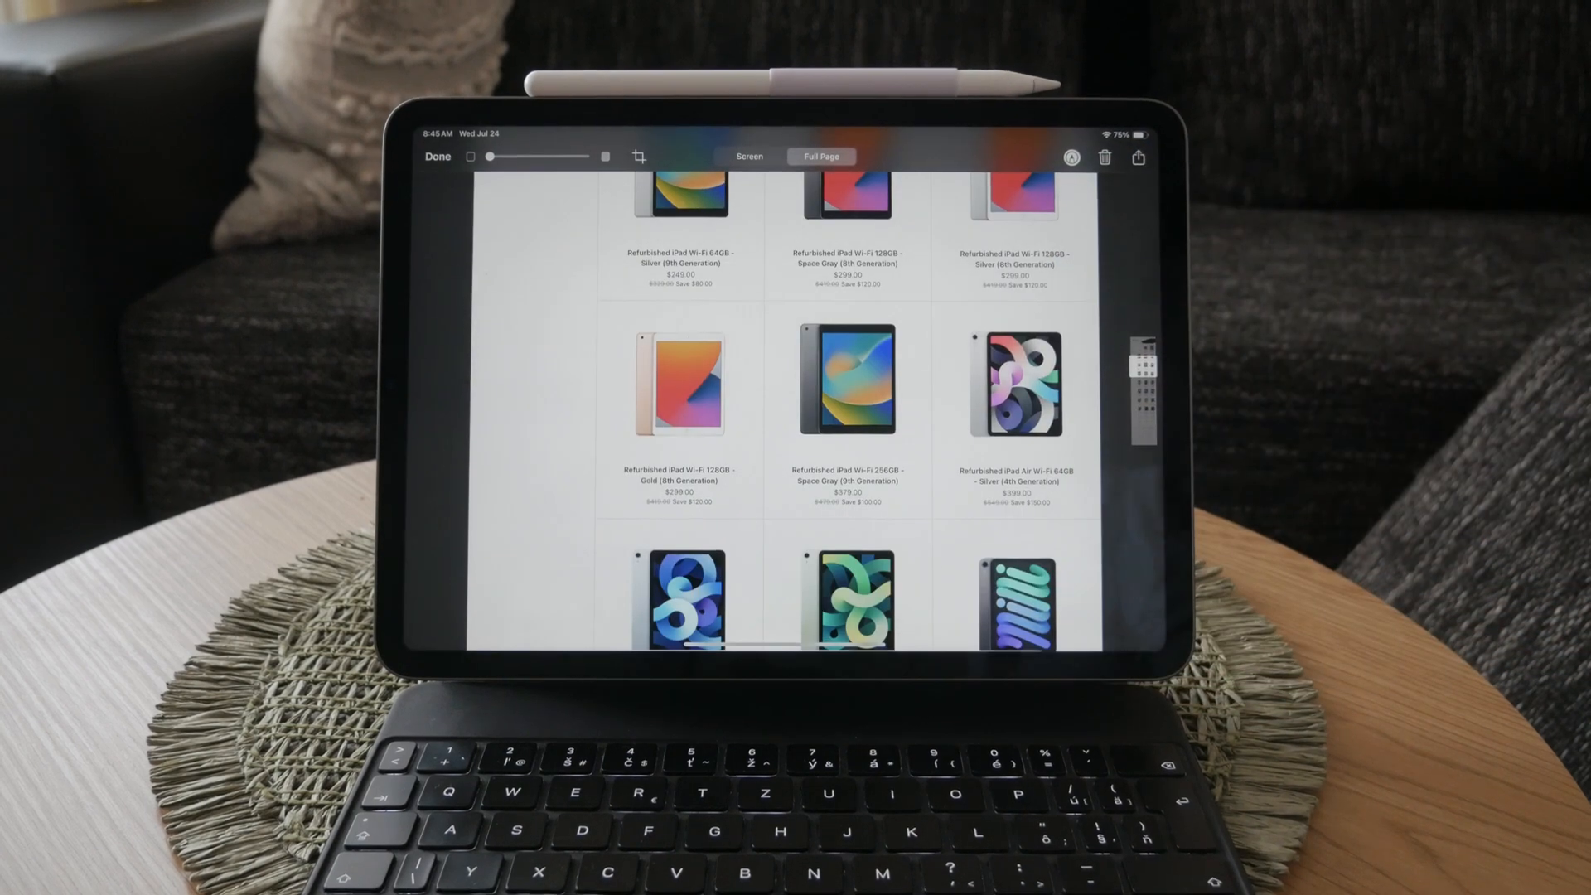
Step: Leave the screenshot editor and show the share sheet for the book-list PDF
left_click(437, 156)
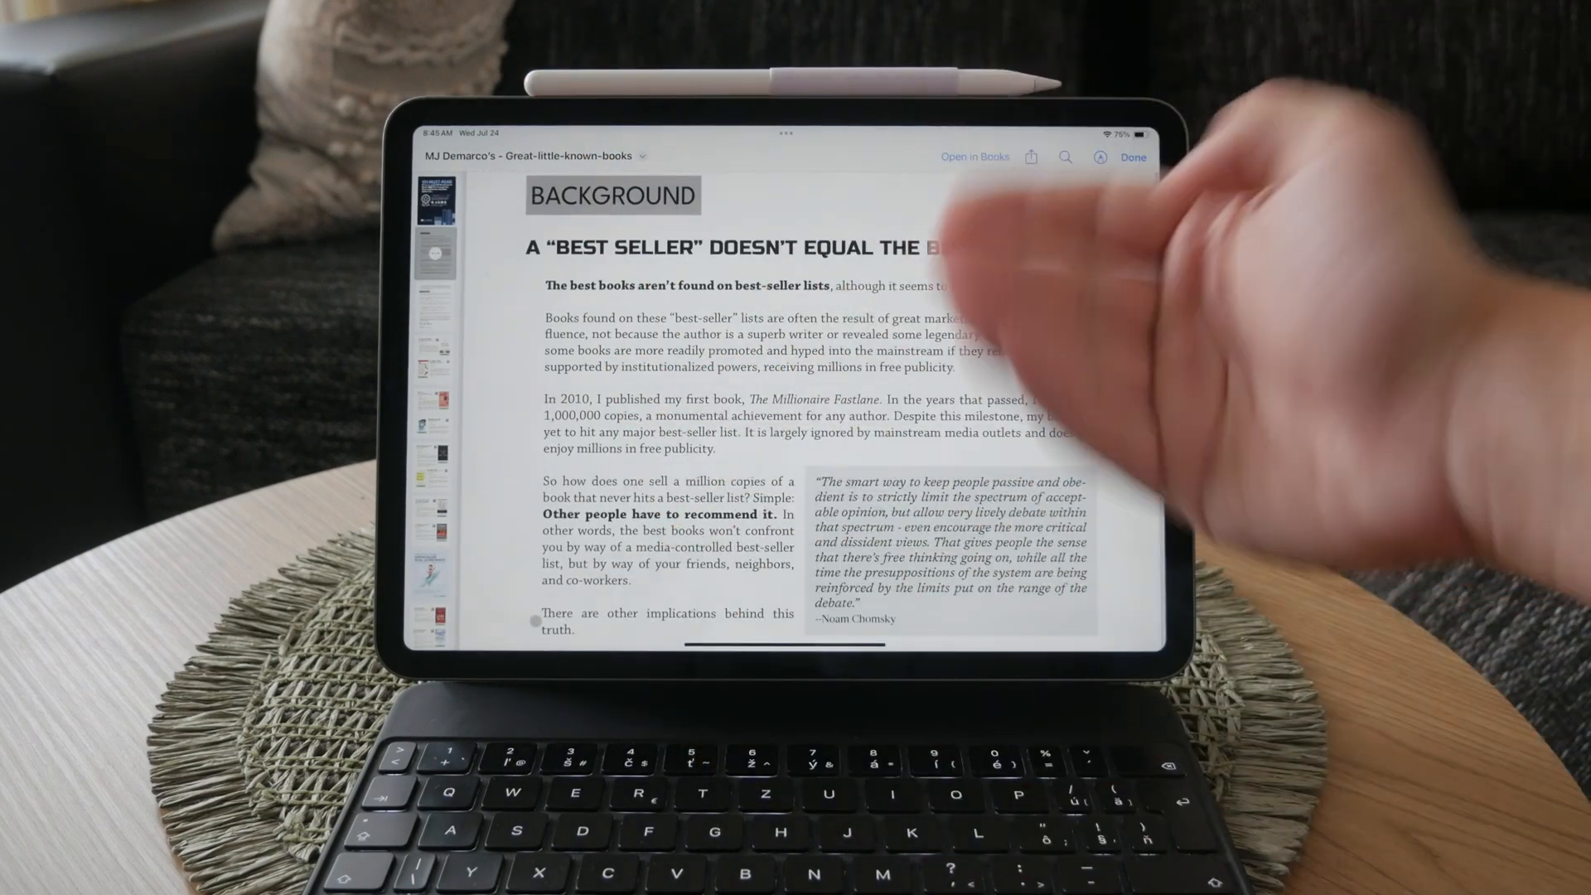
left_click(1030, 155)
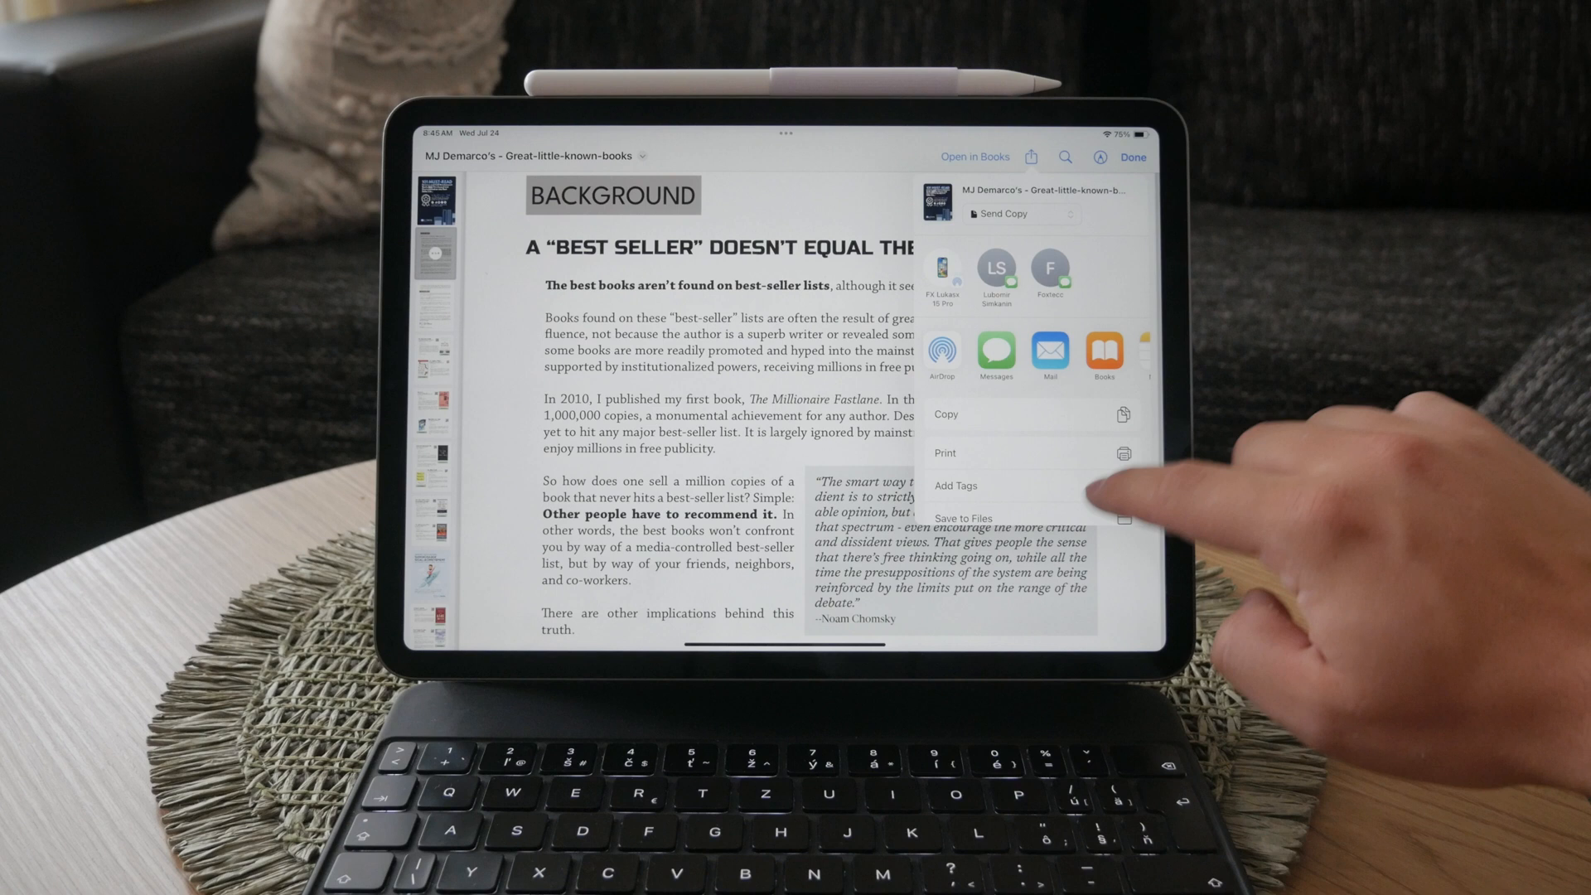